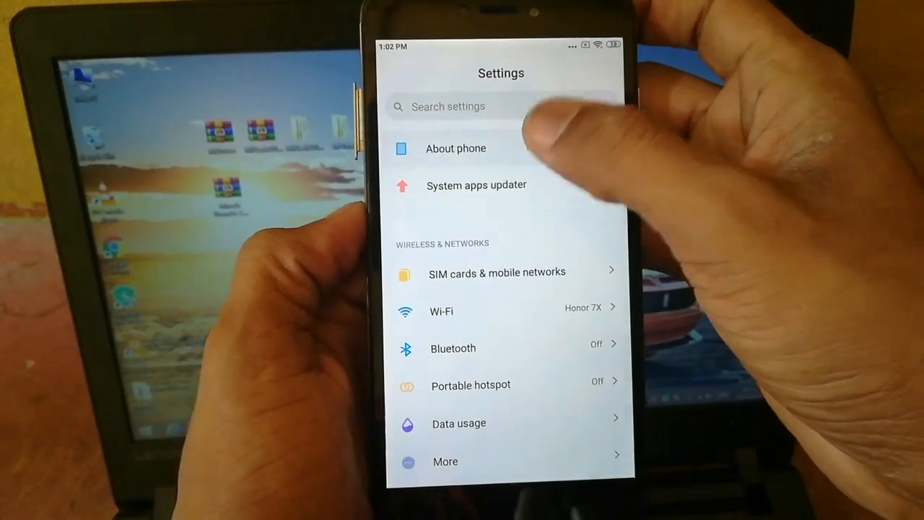
Step: Extract the Mi Driver archive to Desktop\Mi Driver, move that folder beside the archives, and open it
{"action": "left_click", "coordinate": [455, 149]}
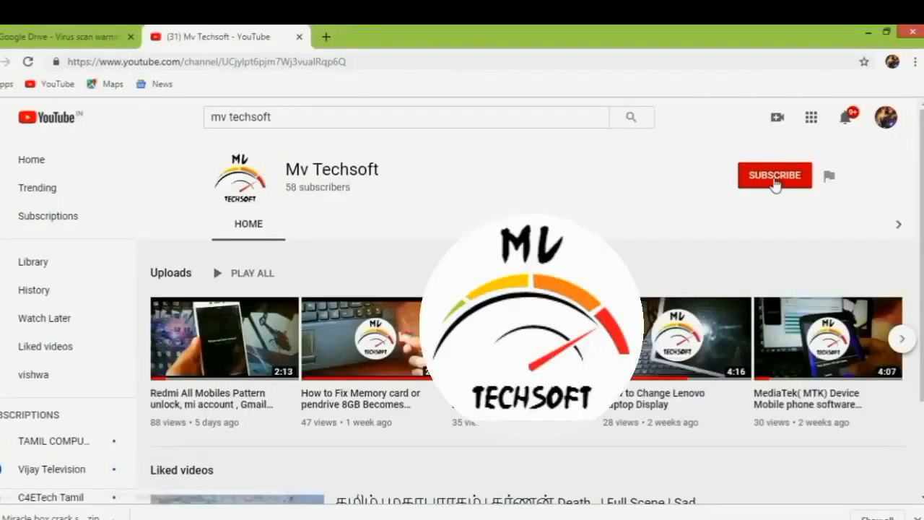
{"action": "left_click", "coordinate": [774, 176]}
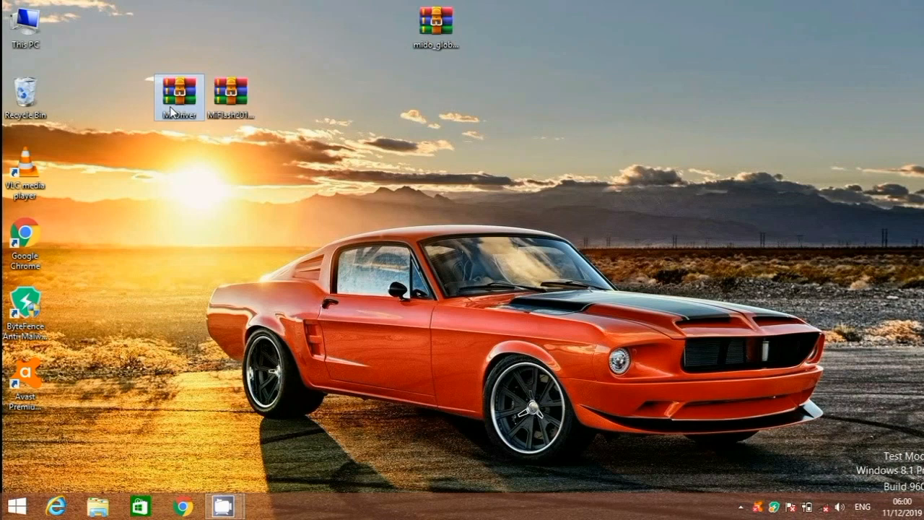
{"action": "mouse_move", "coordinate": [257, 217]}
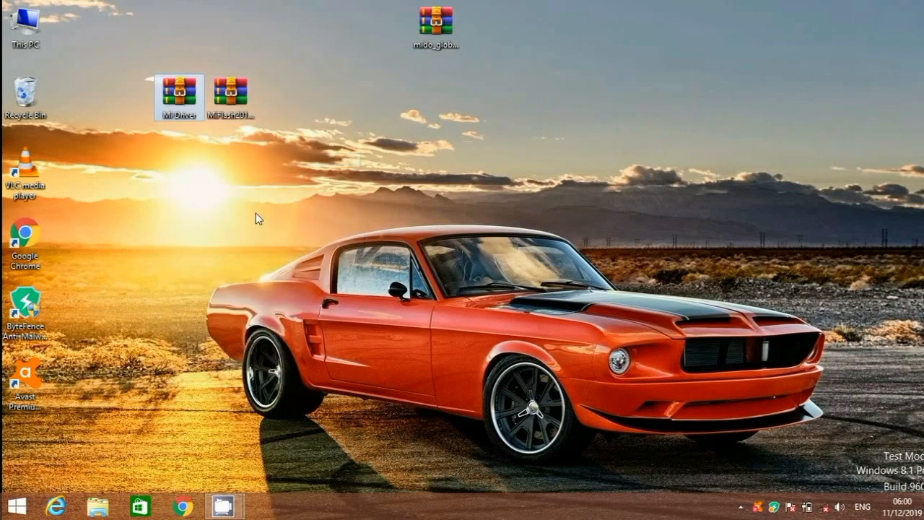
{"action": "double_click", "coordinate": [177, 88]}
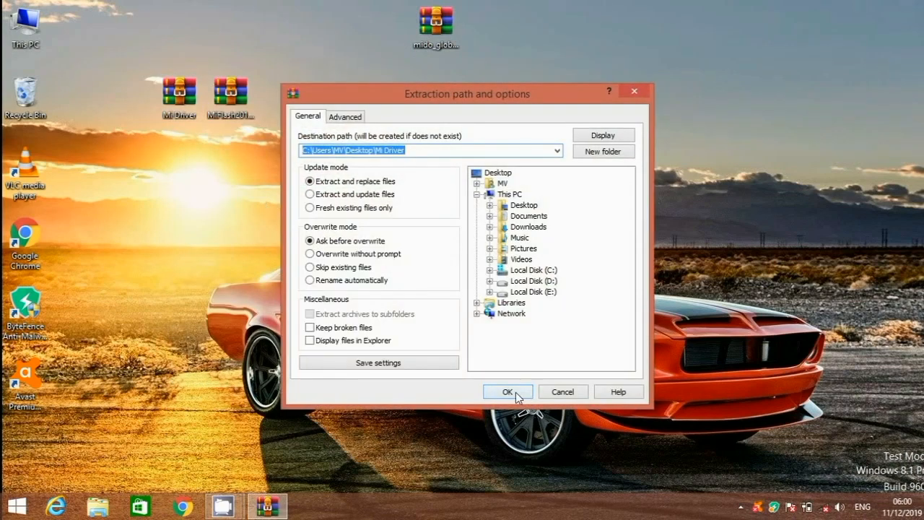
{"action": "left_click", "coordinate": [507, 391]}
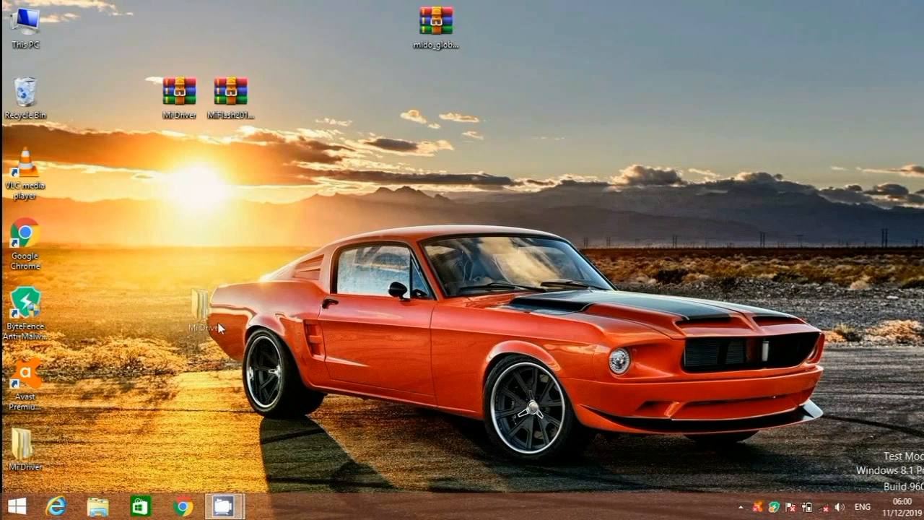
{"action": "left_click_drag", "start_coordinate": [204, 322], "coordinate": [325, 105]}
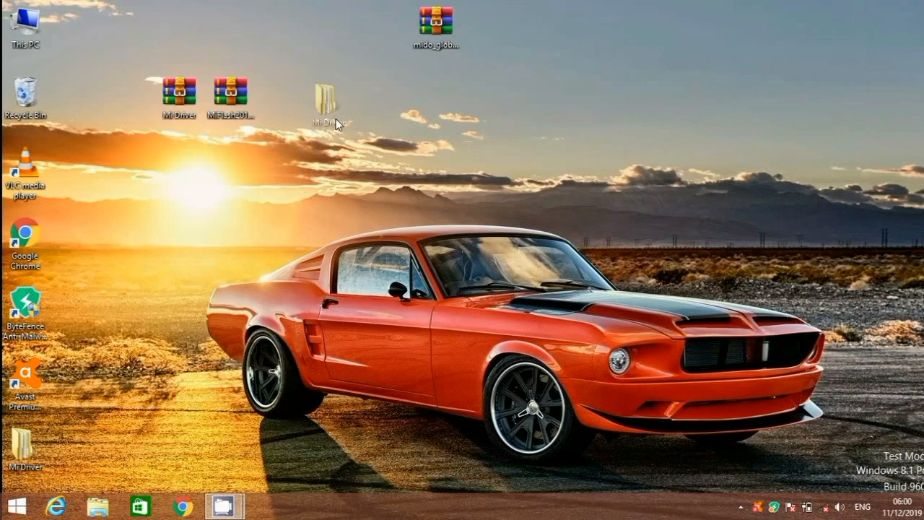
{"action": "double_click", "coordinate": [328, 92]}
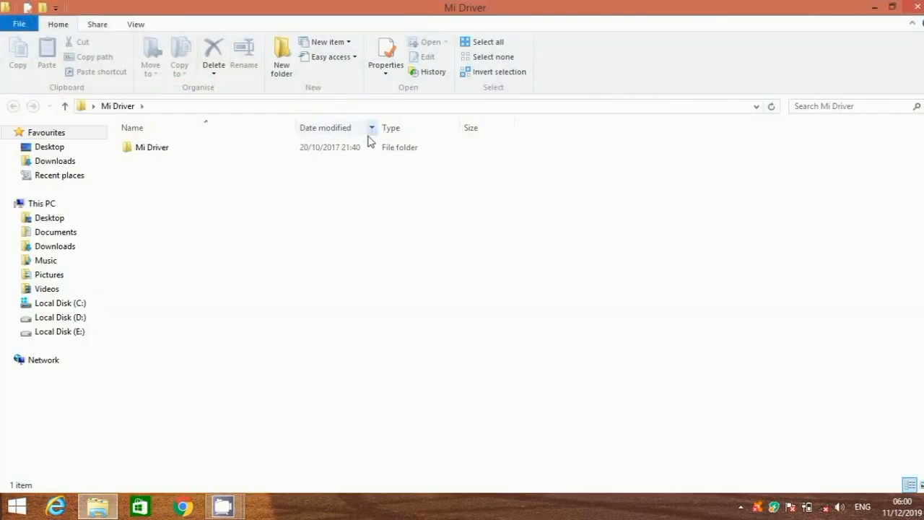
{"action": "double_click", "coordinate": [152, 148]}
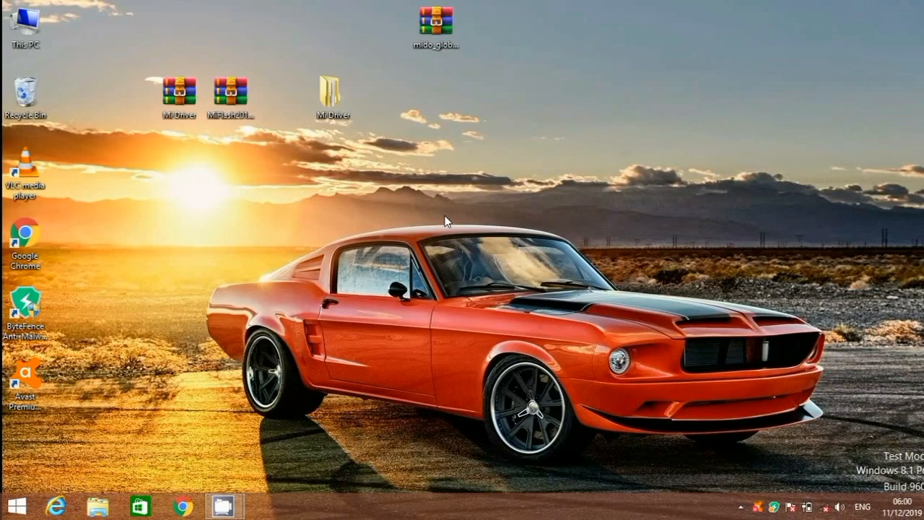
Step: Search 'contro' to reach Control Panel, then launch Device Manager under Hardware and Sound
{"action": "left_click", "coordinate": [25, 503]}
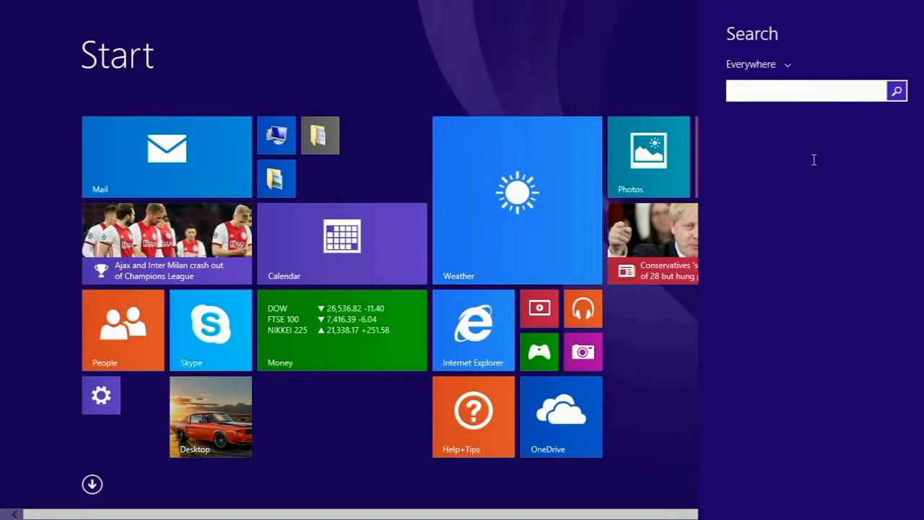
{"action": "type", "text": "contro"}
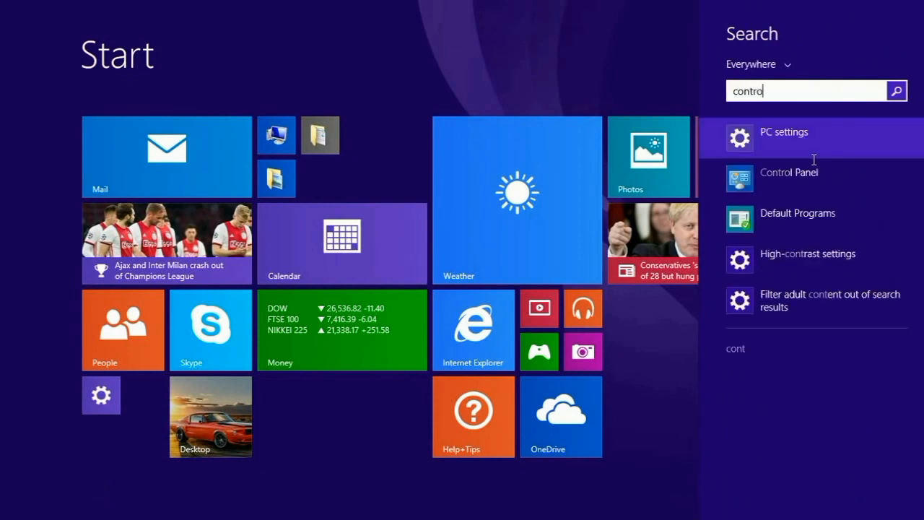
{"action": "left_click", "coordinate": [790, 171]}
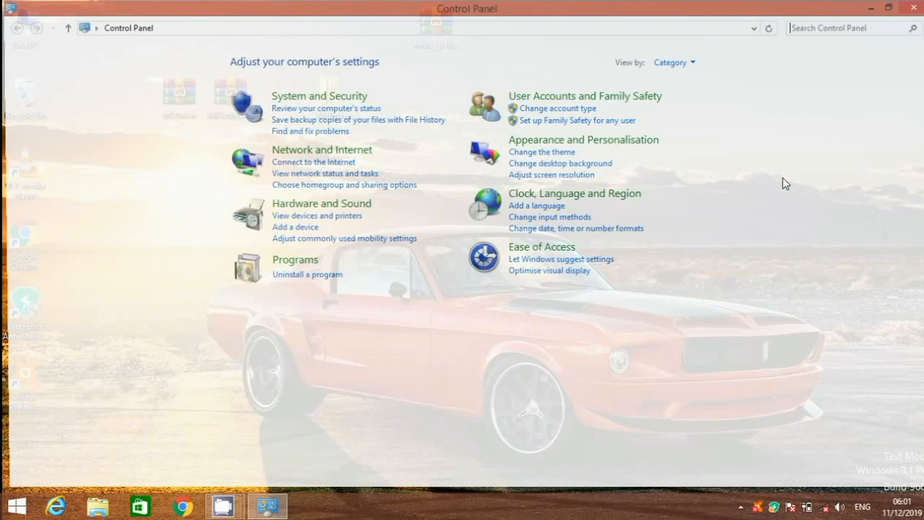
{"action": "mouse_move", "coordinate": [334, 211]}
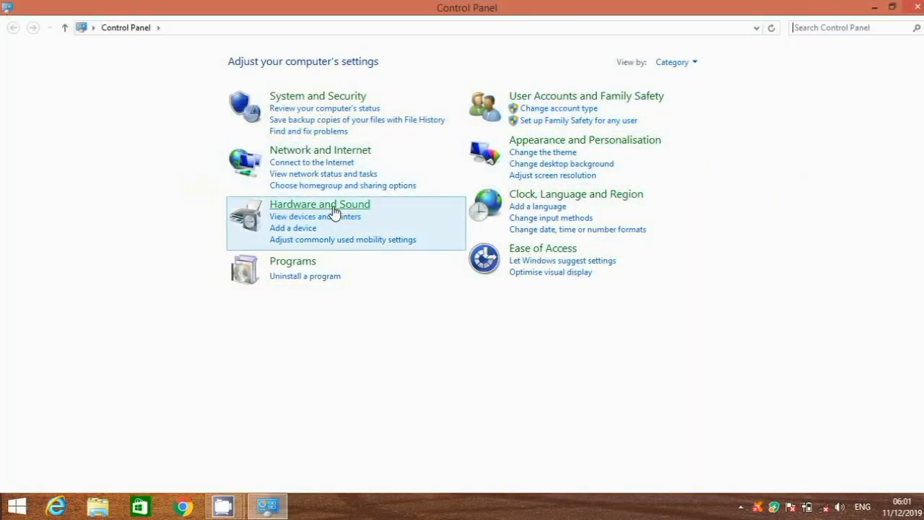
{"action": "left_click", "coordinate": [319, 203]}
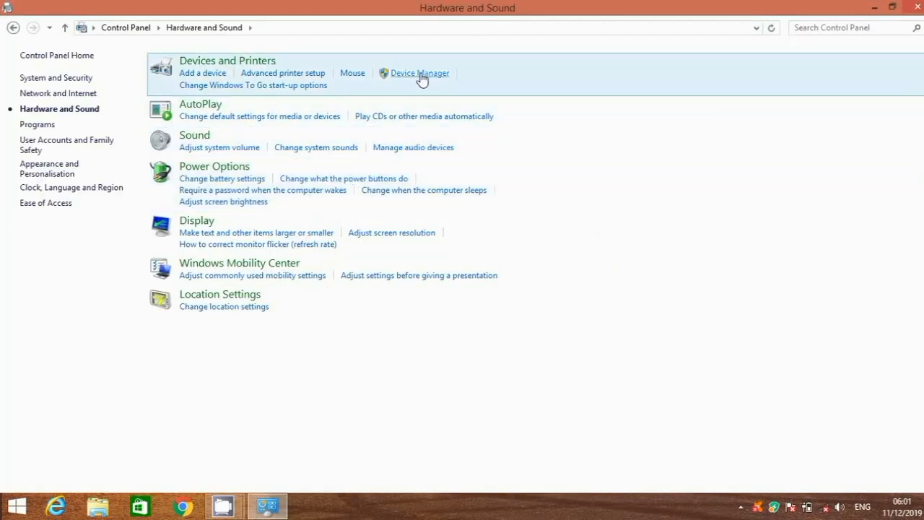
{"action": "left_click", "coordinate": [417, 73]}
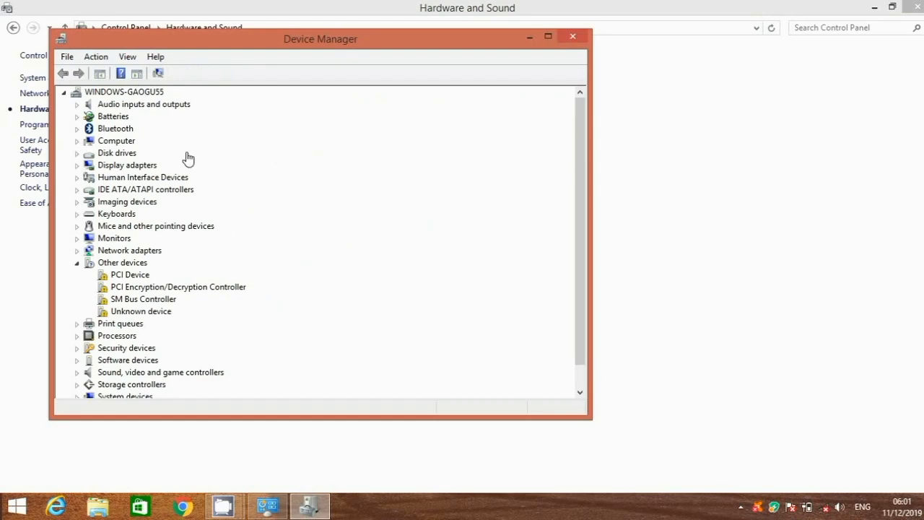
Step: Start Add legacy hardware on the computer node, choosing to select hardware manually from a list
{"action": "left_click", "coordinate": [123, 92]}
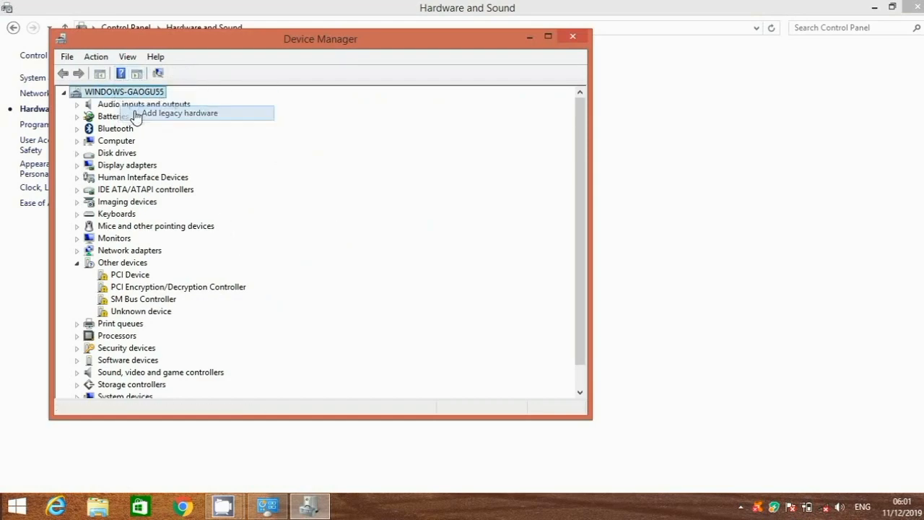
{"action": "left_click", "coordinate": [179, 113]}
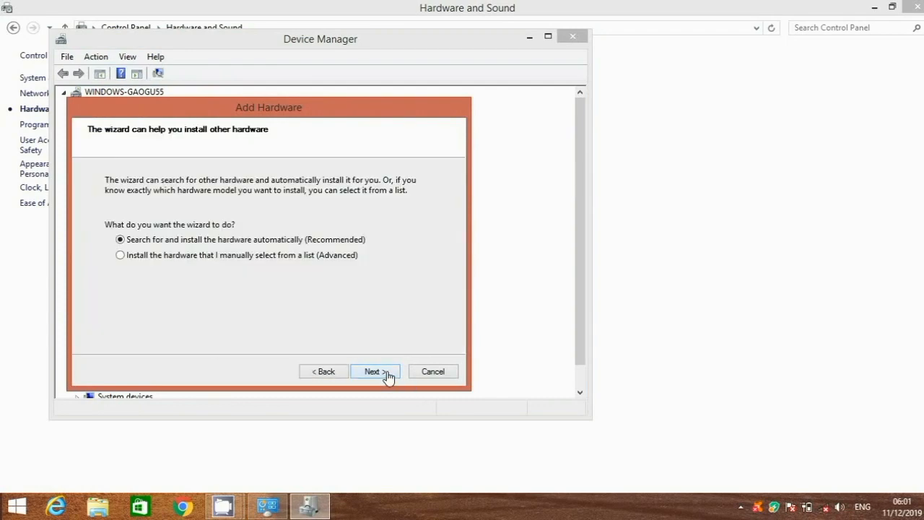
{"action": "left_click", "coordinate": [110, 255]}
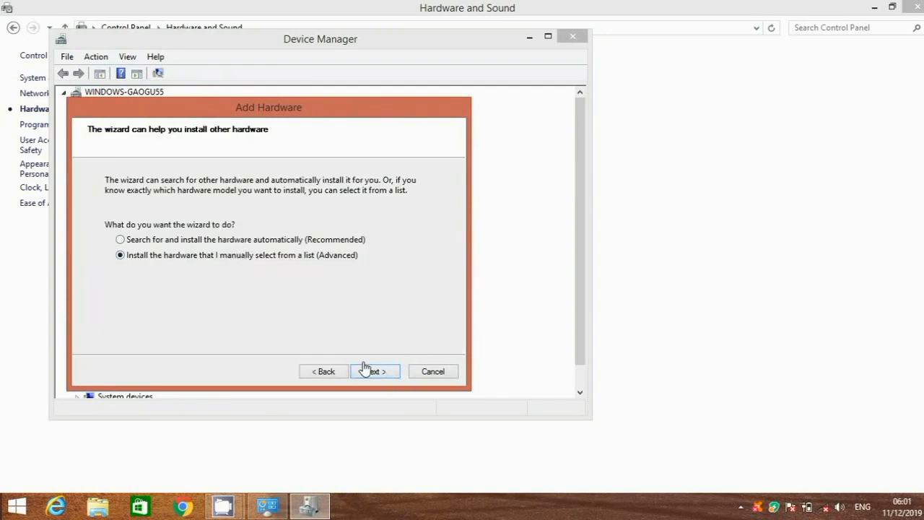
{"action": "left_click", "coordinate": [375, 371]}
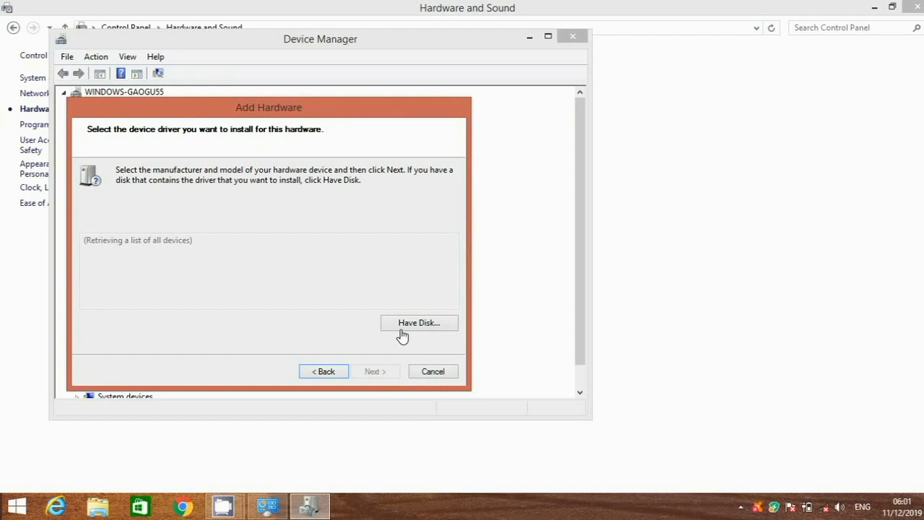
Step: Load android_winusb.inf from Desktop\Mi Driver via Have Disk and choose the Android ADB Interface model
{"action": "left_click", "coordinate": [419, 323]}
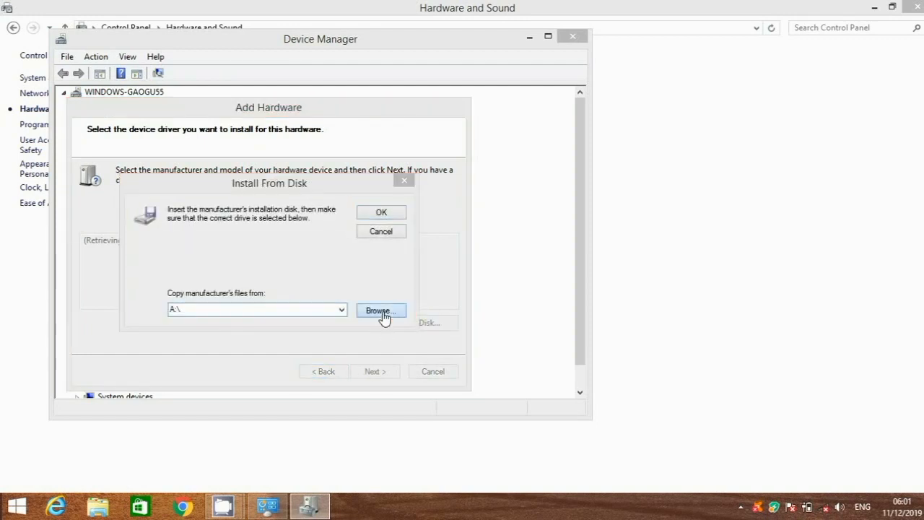
{"action": "left_click", "coordinate": [380, 310]}
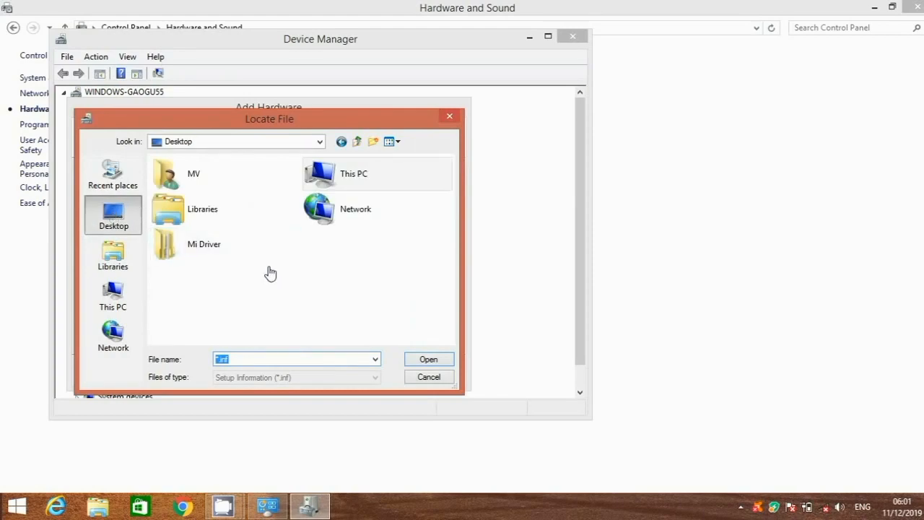
{"action": "double_click", "coordinate": [204, 244]}
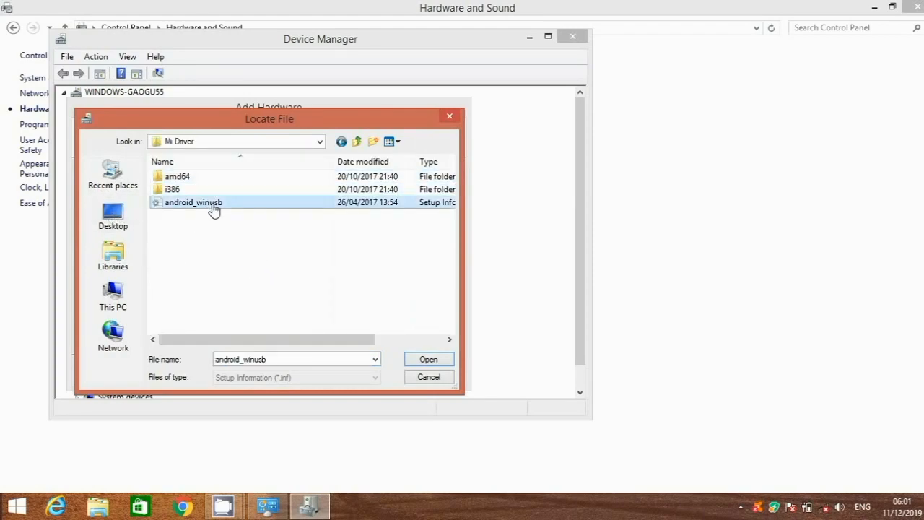
{"action": "left_click", "coordinate": [428, 359]}
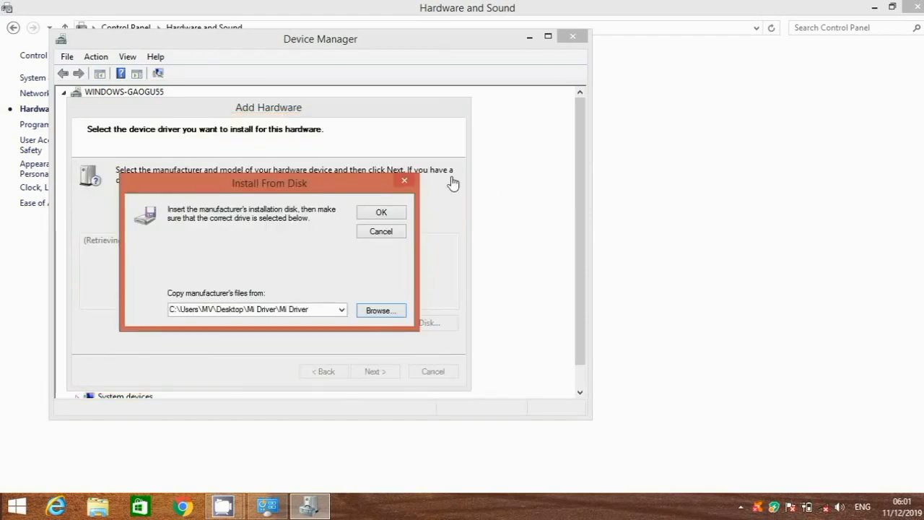
{"action": "left_click", "coordinate": [380, 211]}
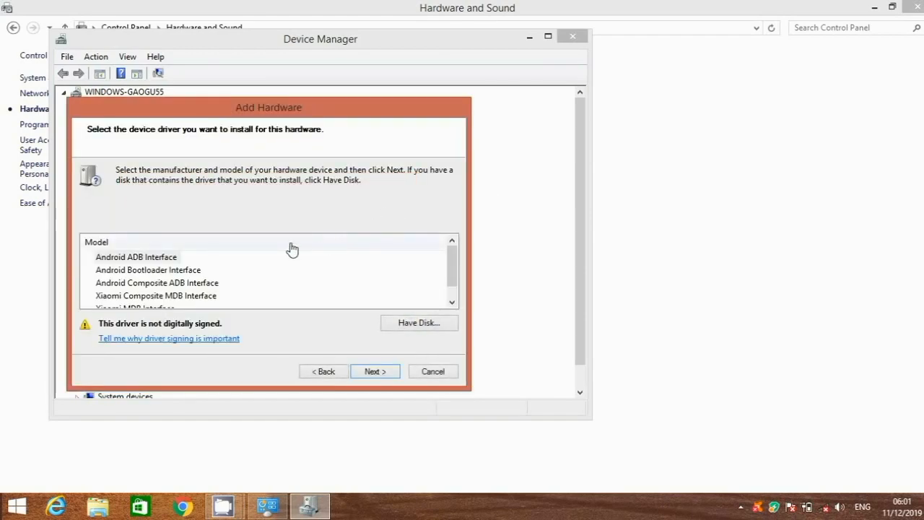
{"action": "left_click", "coordinate": [136, 256]}
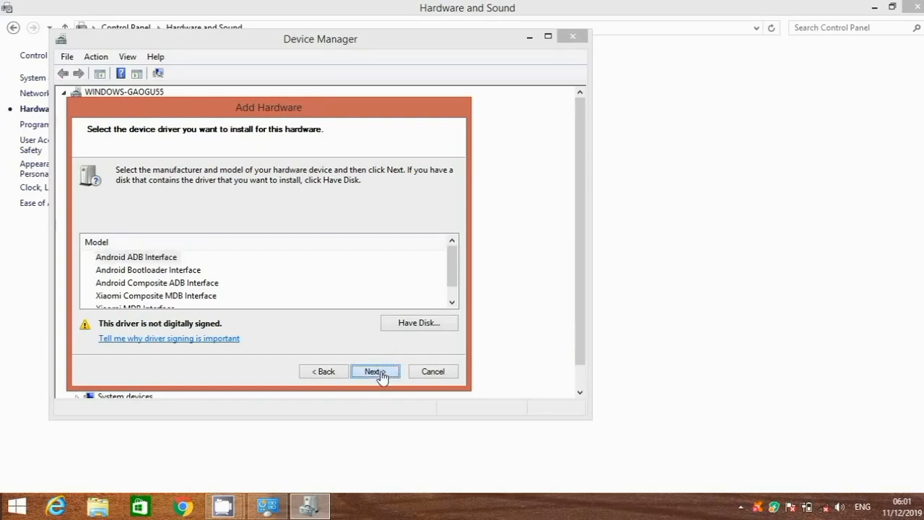
Step: Install the unsigned Android ADB Interface driver, then the Android Bootloader Interface from android_winusb.inf
{"action": "left_click", "coordinate": [375, 371]}
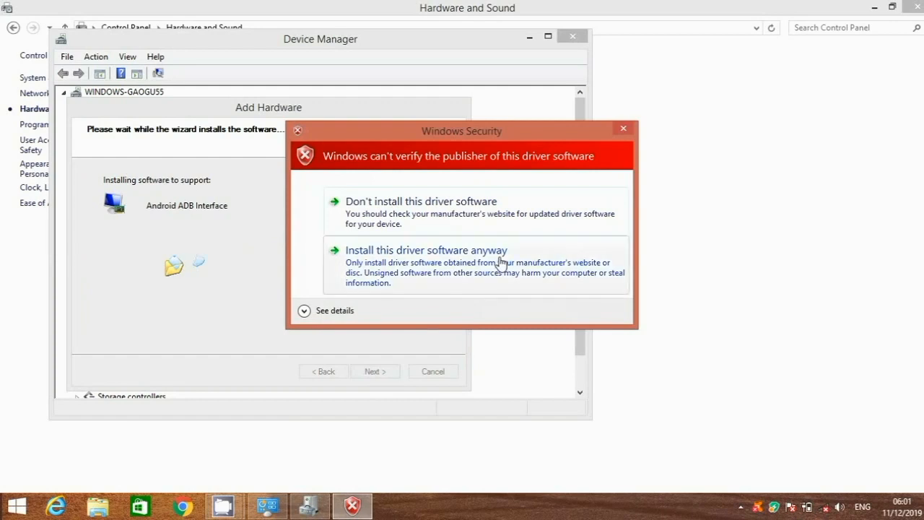
{"action": "left_click", "coordinate": [426, 250]}
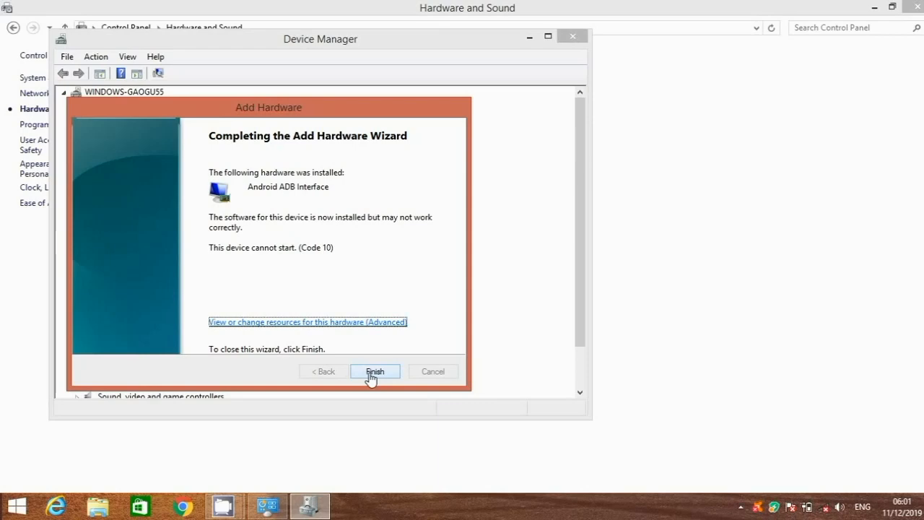
{"action": "left_click", "coordinate": [375, 372]}
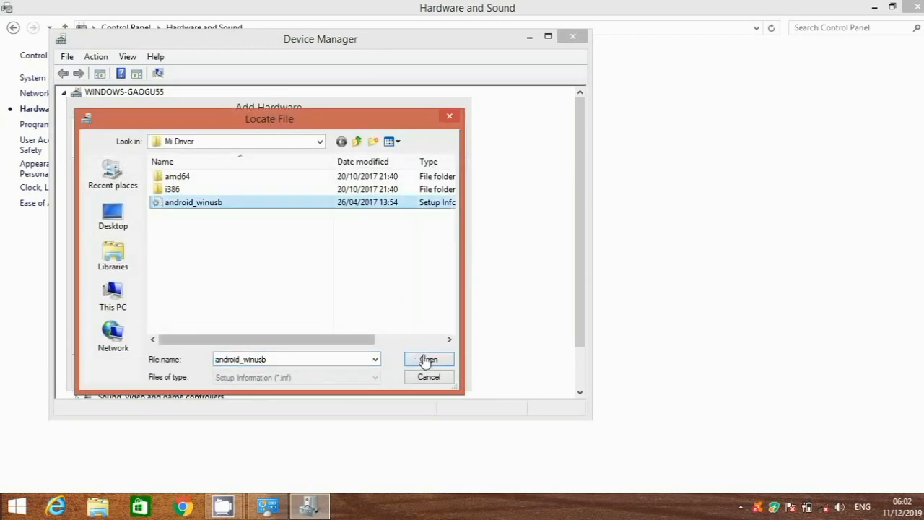
{"action": "left_click", "coordinate": [428, 359]}
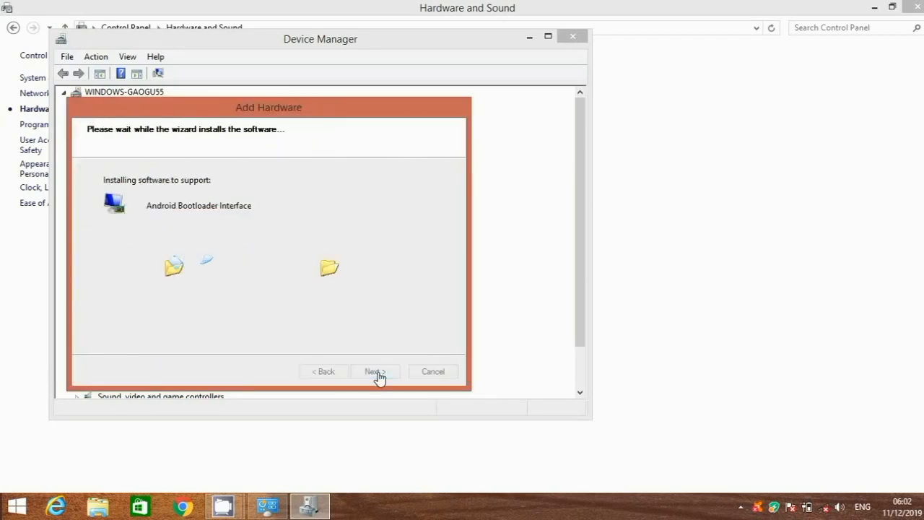
{"action": "left_click", "coordinate": [375, 371]}
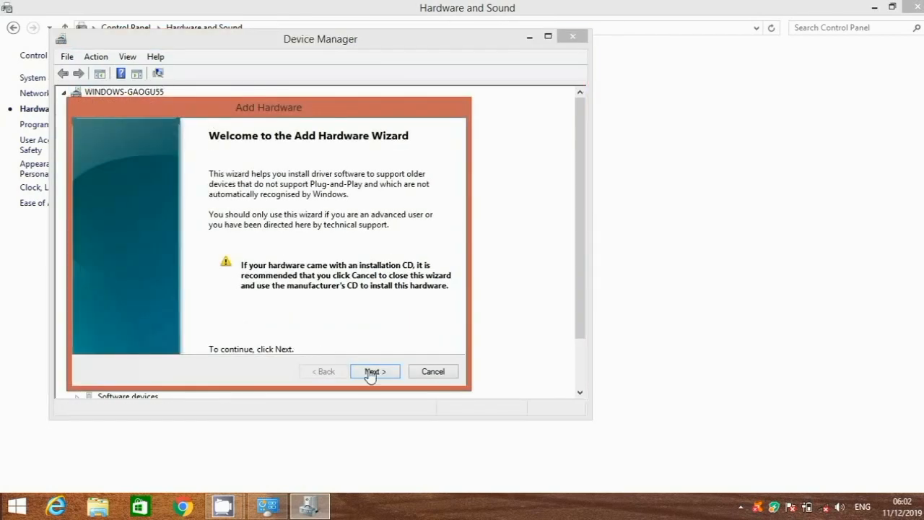
Step: Run the wizard again with Have Disk from Mi Driver and install the Xiaomi MDB Interface model
{"action": "left_click", "coordinate": [375, 371]}
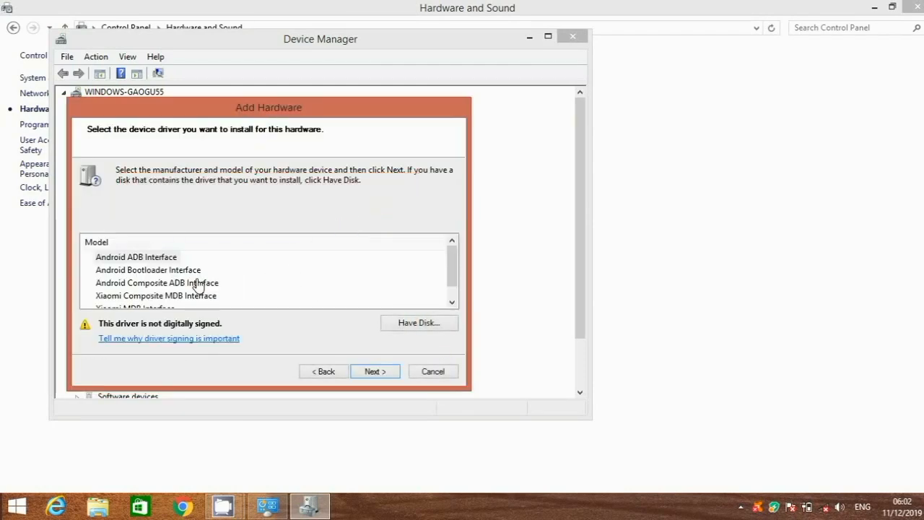
{"action": "left_click", "coordinate": [374, 371]}
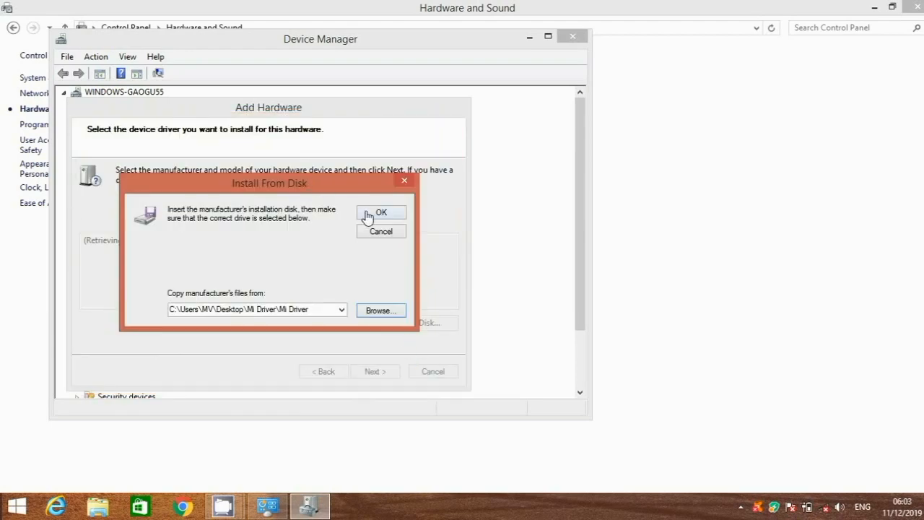
{"action": "left_click", "coordinate": [380, 213]}
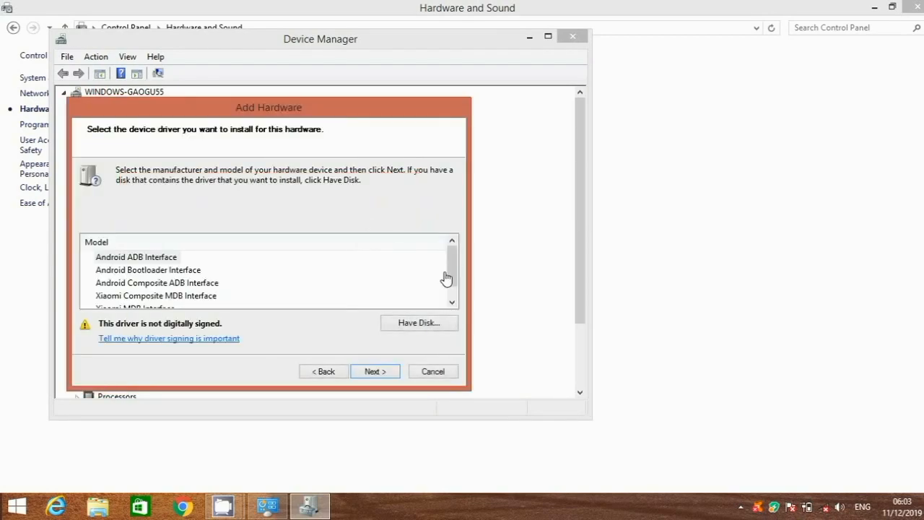
{"action": "mouse_move", "coordinate": [468, 268]}
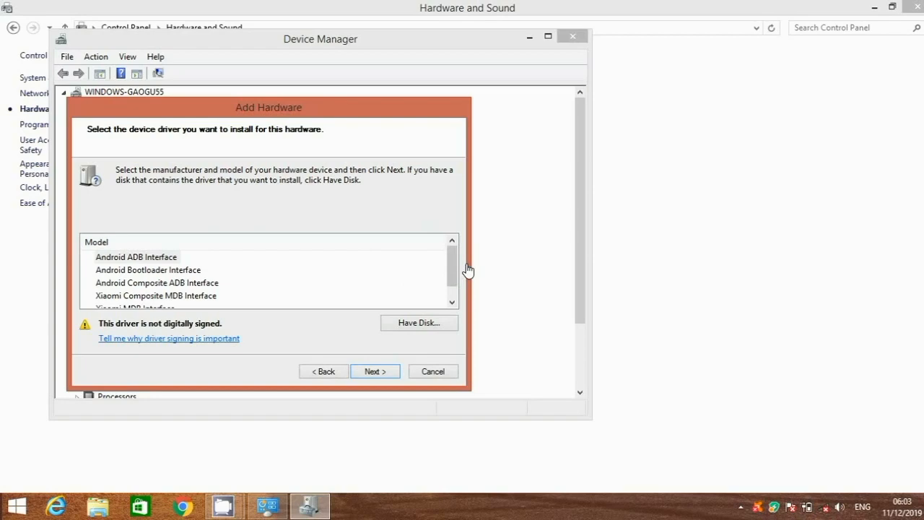
{"action": "left_click", "coordinate": [375, 371]}
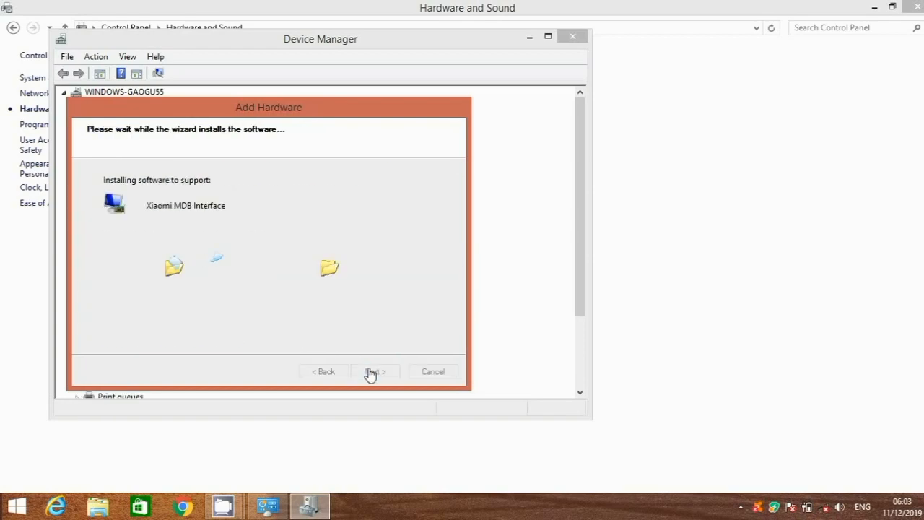
{"action": "left_click", "coordinate": [372, 371]}
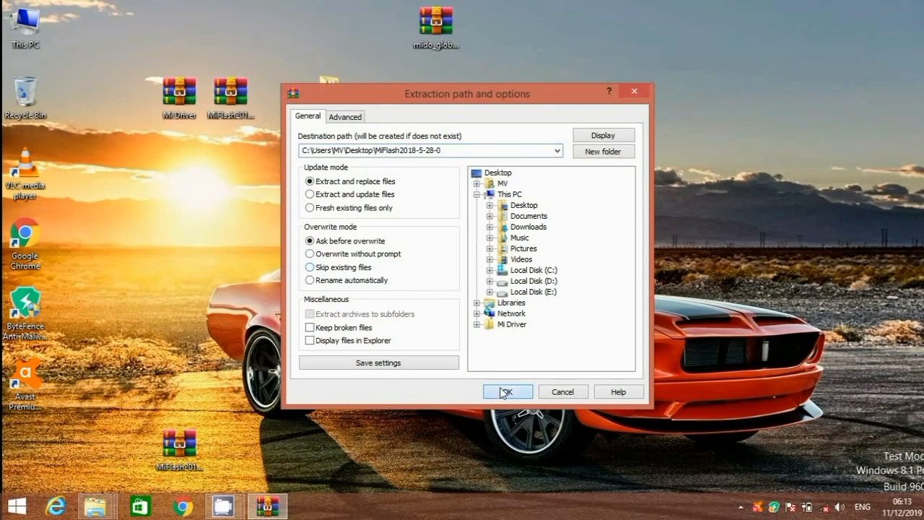
Step: Confirm extracting MiFlash2018-5-28-0 to the desktop and open the new folder
{"action": "left_click", "coordinate": [507, 392]}
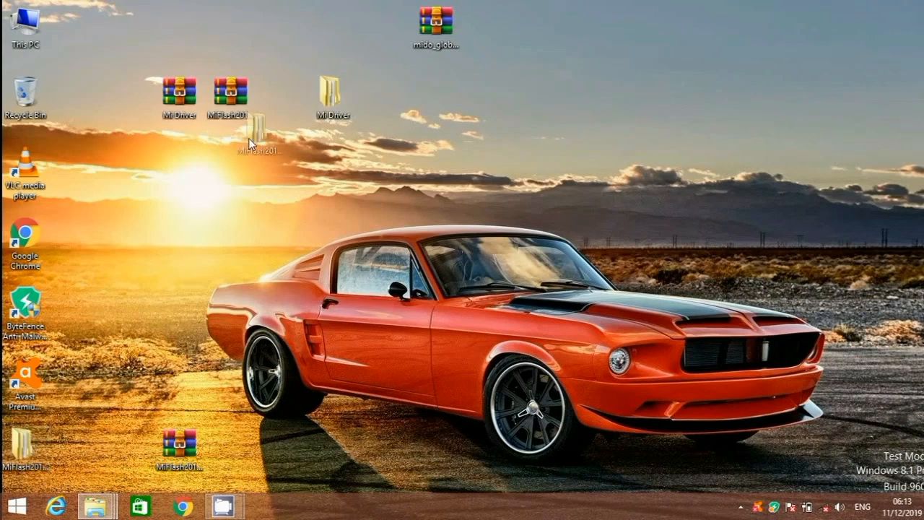
{"action": "double_click", "coordinate": [256, 138]}
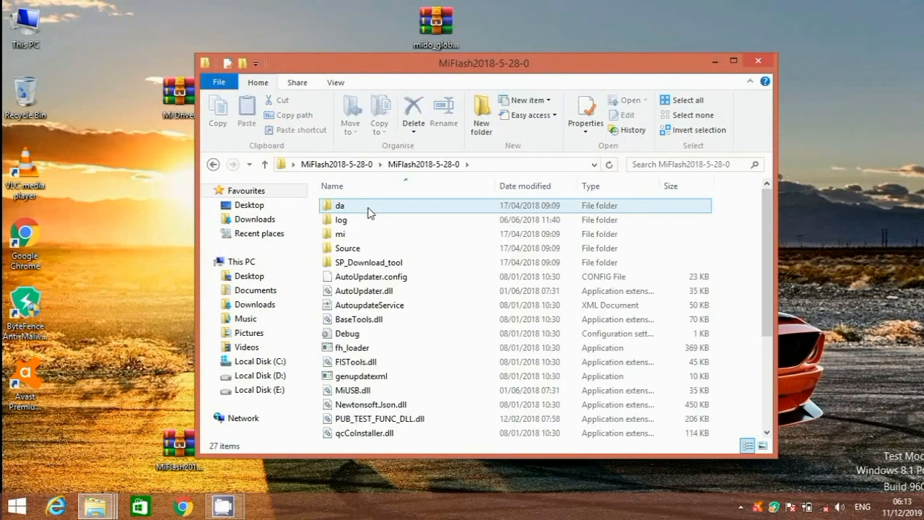
Step: Send XiaoMiFlash to the desktop as a shortcut, then close the MiFlash folder
{"action": "left_click", "coordinate": [347, 333]}
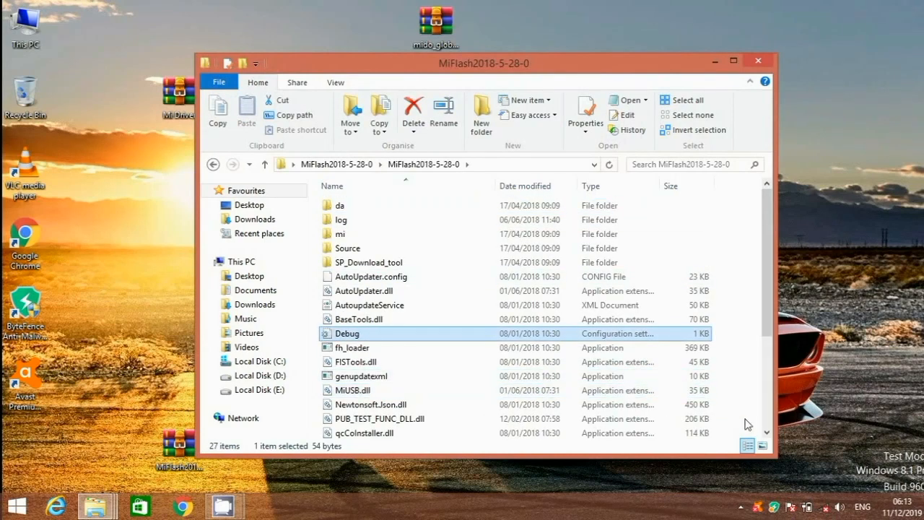
{"action": "scroll", "scroll_direction": "down", "scroll_amount": 3}
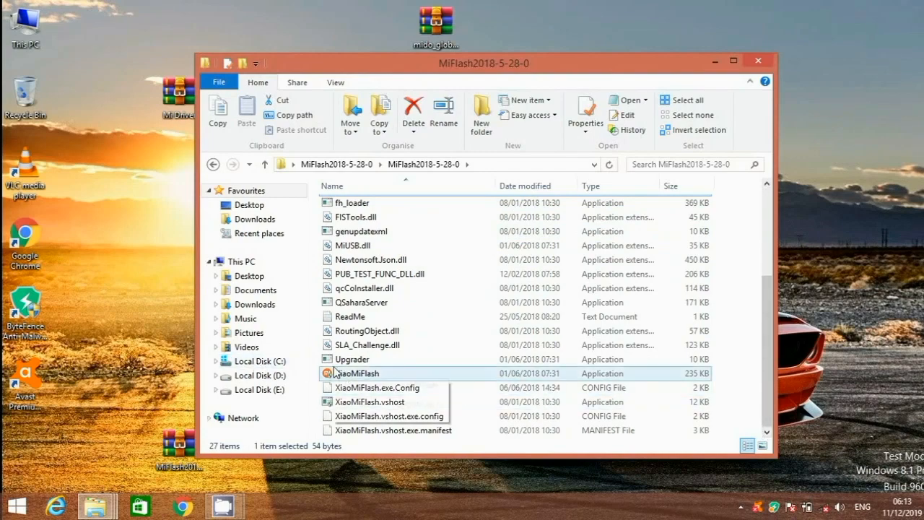
{"action": "right_click", "coordinate": [356, 373]}
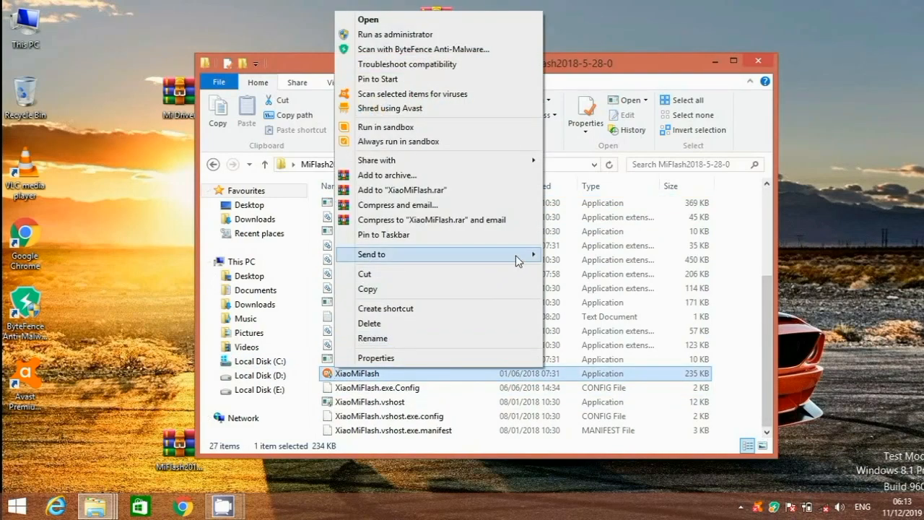
{"action": "mouse_move", "coordinate": [517, 254]}
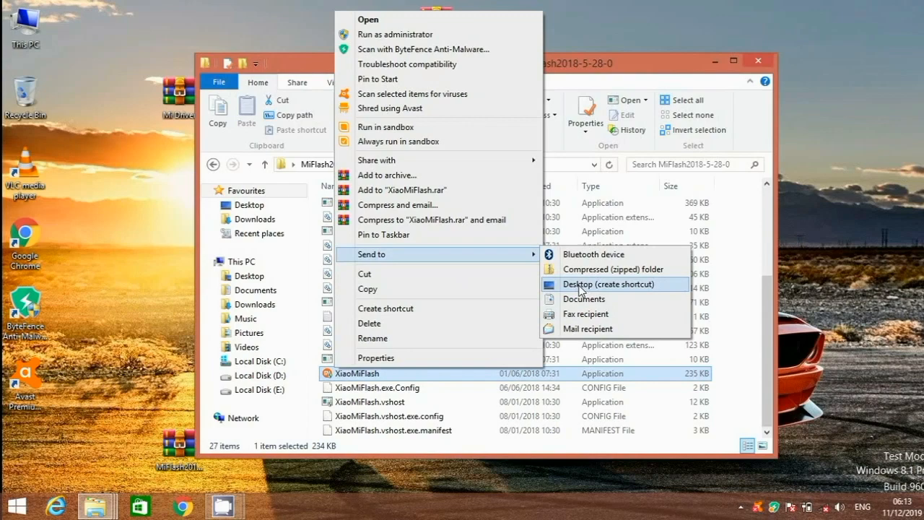
{"action": "left_click", "coordinate": [606, 283]}
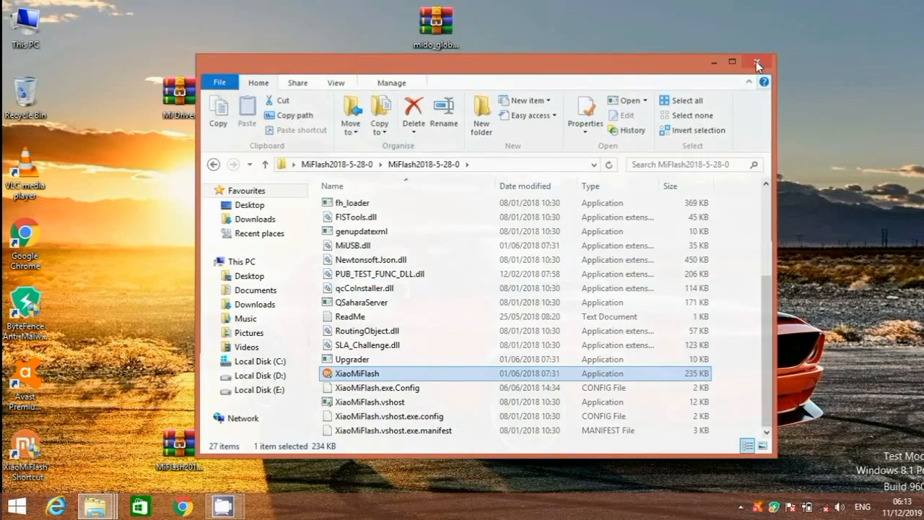
{"action": "left_click", "coordinate": [756, 63]}
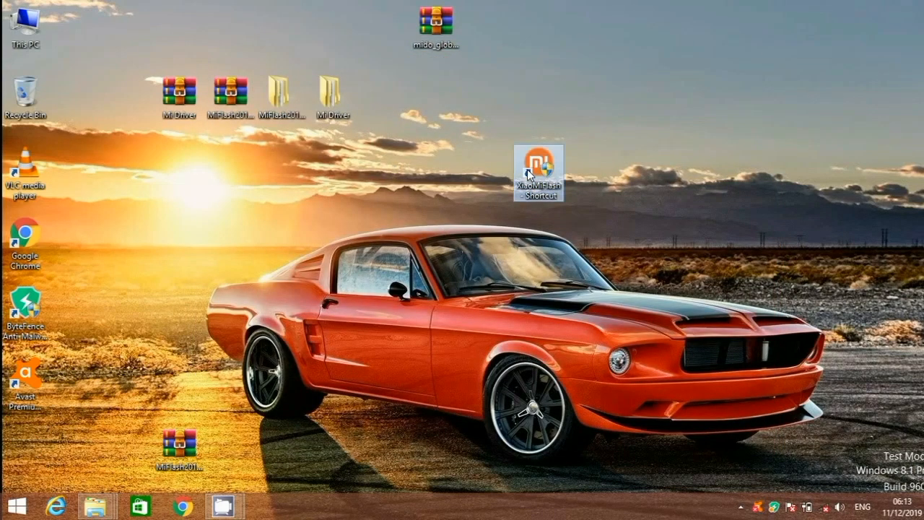
Step: Extract the mido_global fastboot ROM archive to the desktop with Extract files... and OK
{"action": "right_click", "coordinate": [433, 21]}
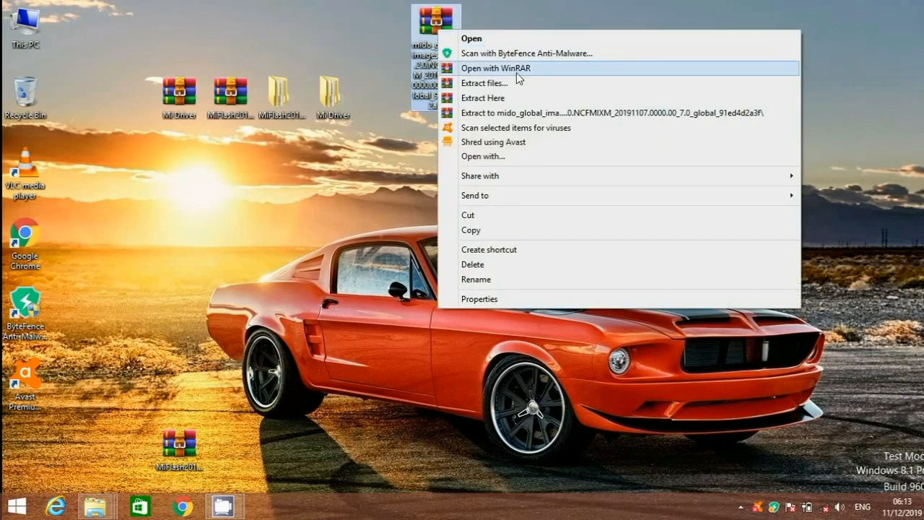
{"action": "left_click", "coordinate": [485, 82]}
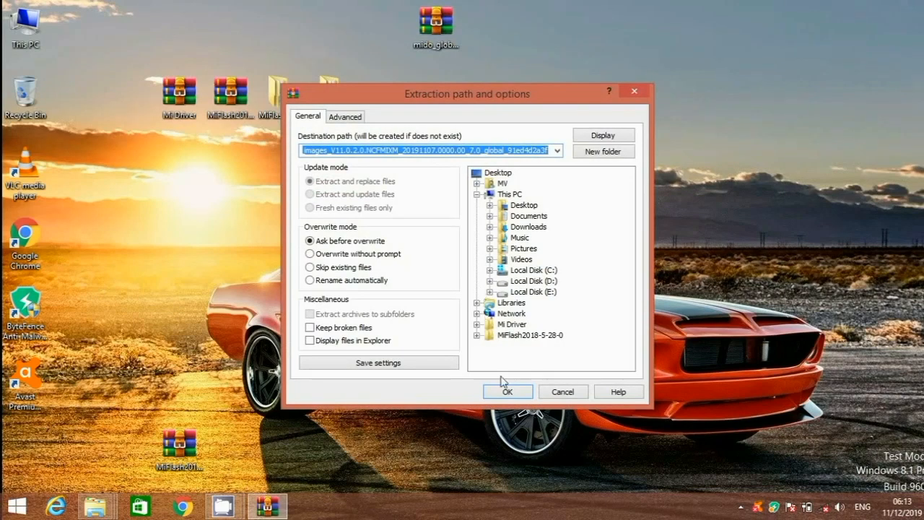
{"action": "left_click", "coordinate": [508, 391]}
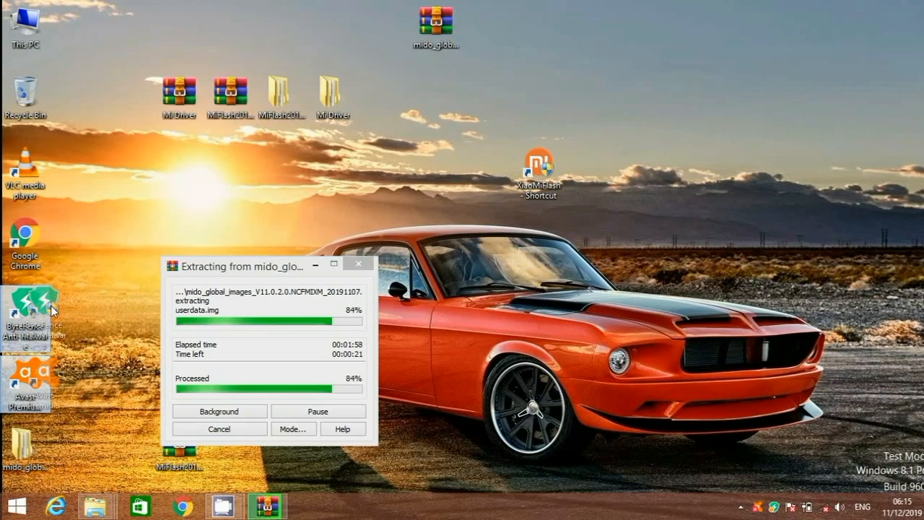
{"action": "mouse_move", "coordinate": [26, 317]}
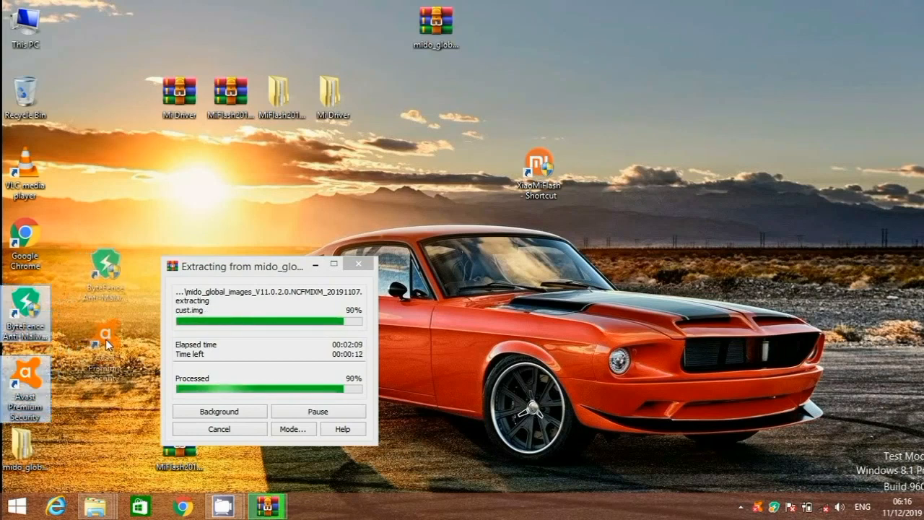
{"action": "mouse_move", "coordinate": [29, 385]}
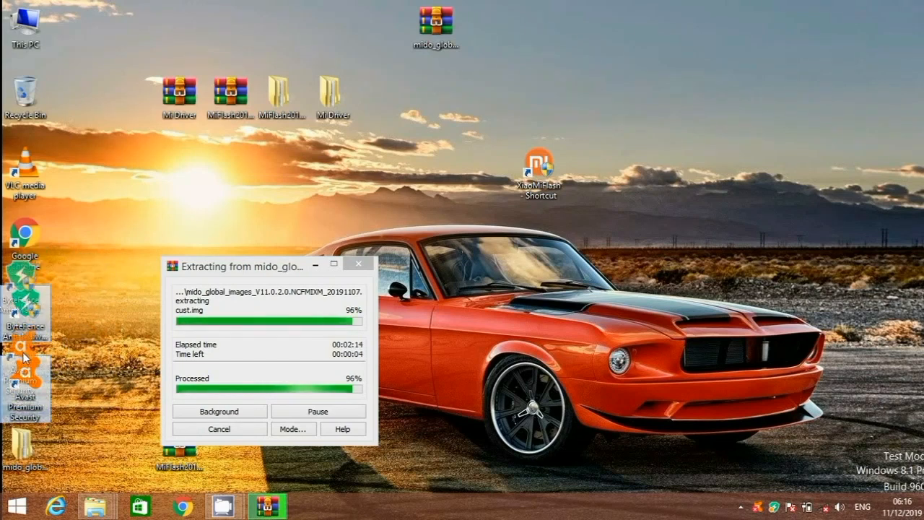
{"action": "mouse_move", "coordinate": [138, 243]}
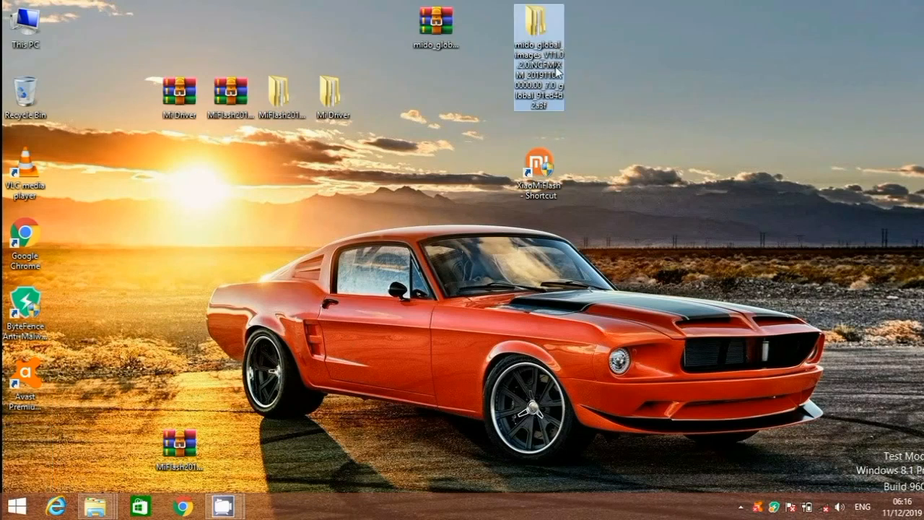
{"action": "mouse_move", "coordinate": [549, 151]}
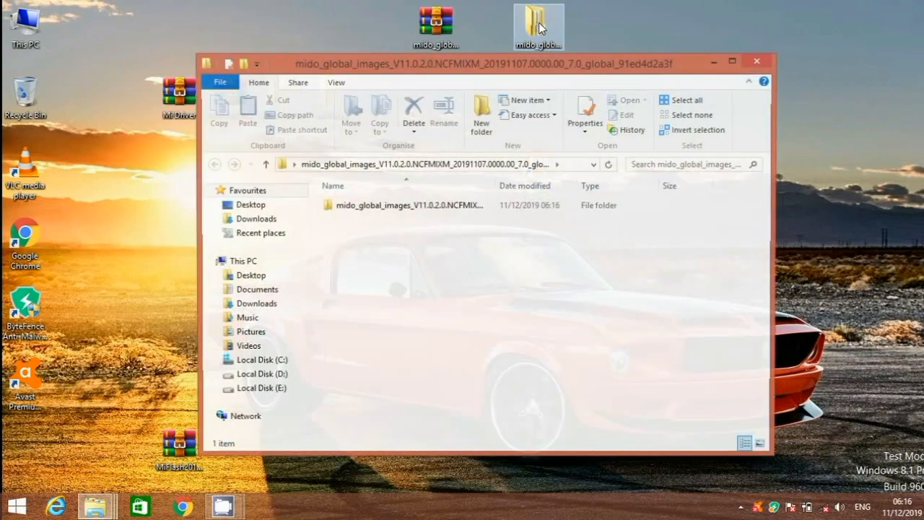
Step: Open the inner mido_global_images folder and select its images folder
{"action": "double_click", "coordinate": [404, 205]}
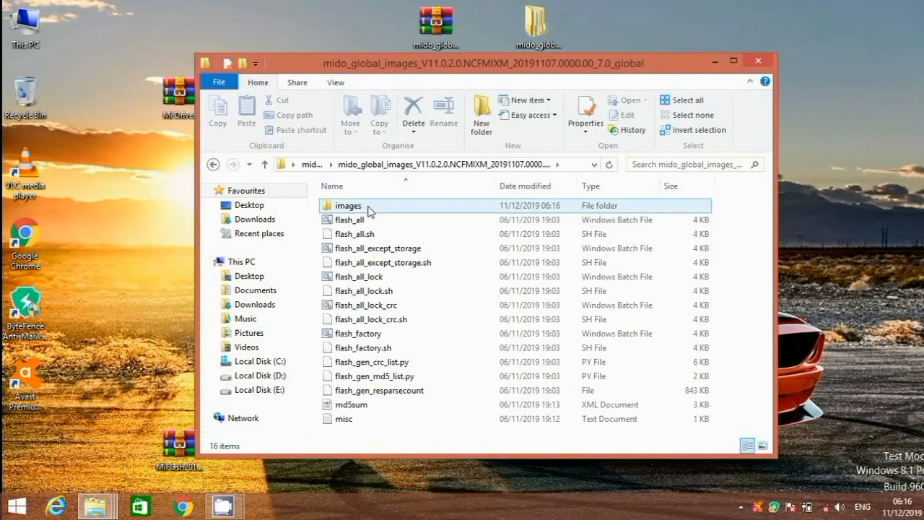
{"action": "left_click", "coordinate": [348, 206]}
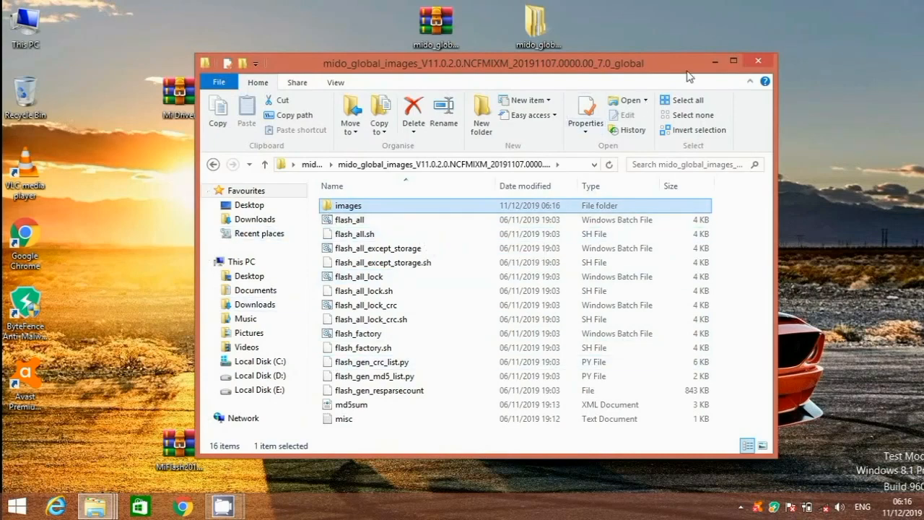